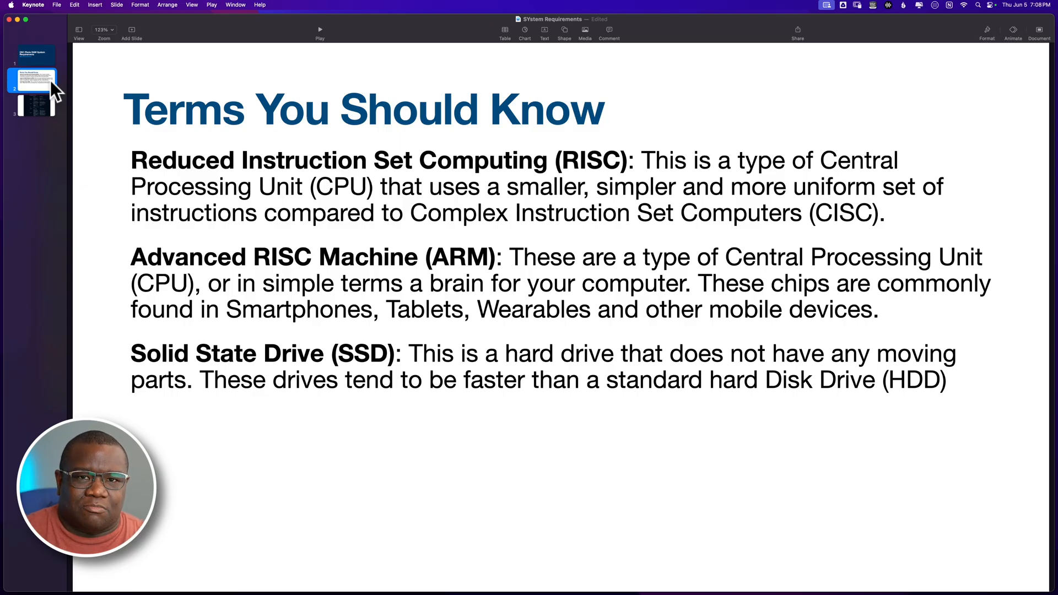
Step: Select the third slide thumbnail to show the ON1 system requirements table
left_click(33, 106)
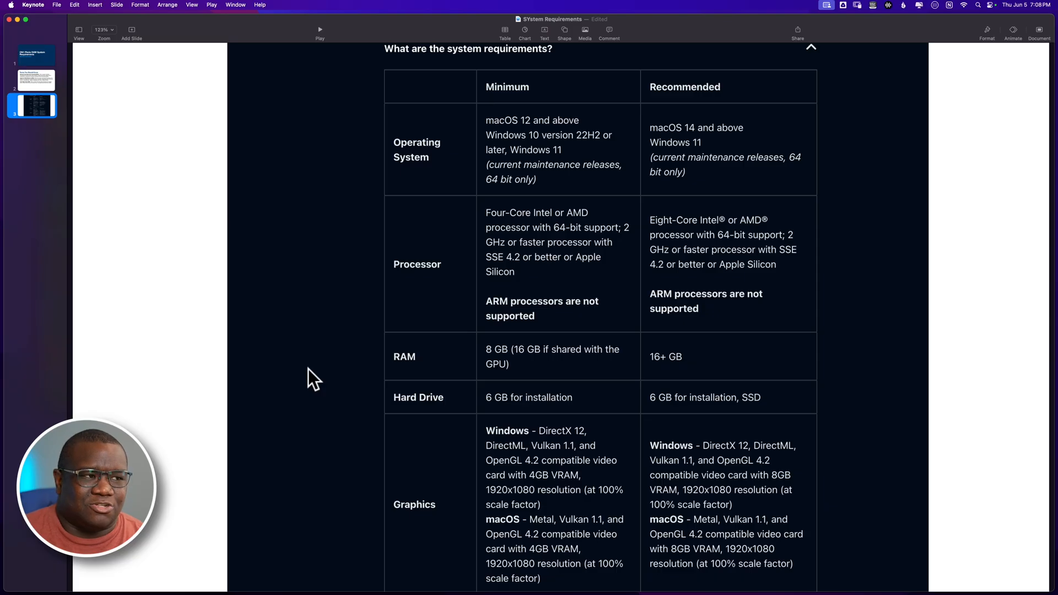
mouse_move(285, 280)
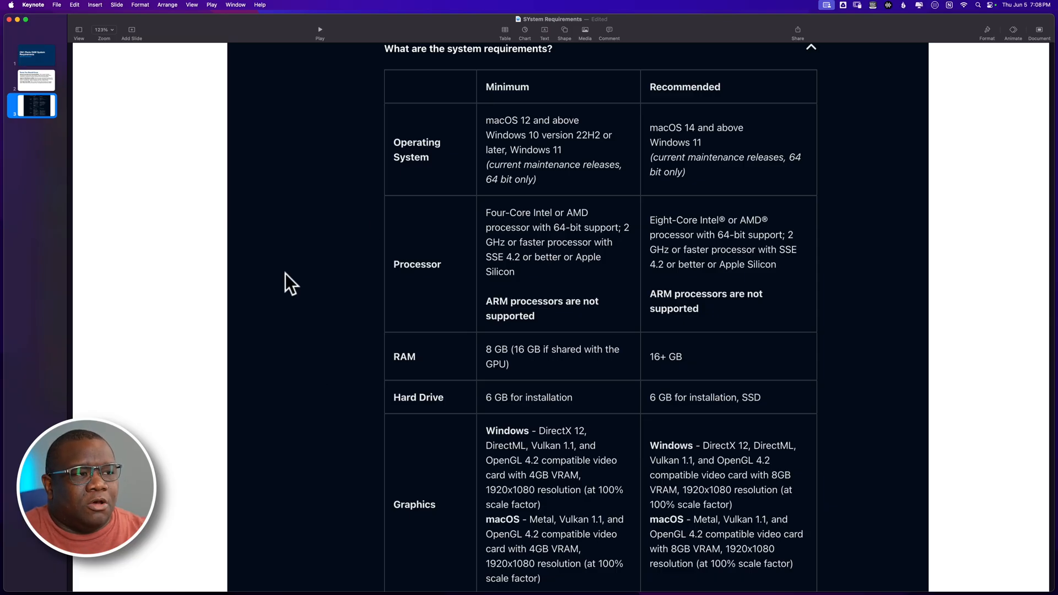
mouse_move(554, 325)
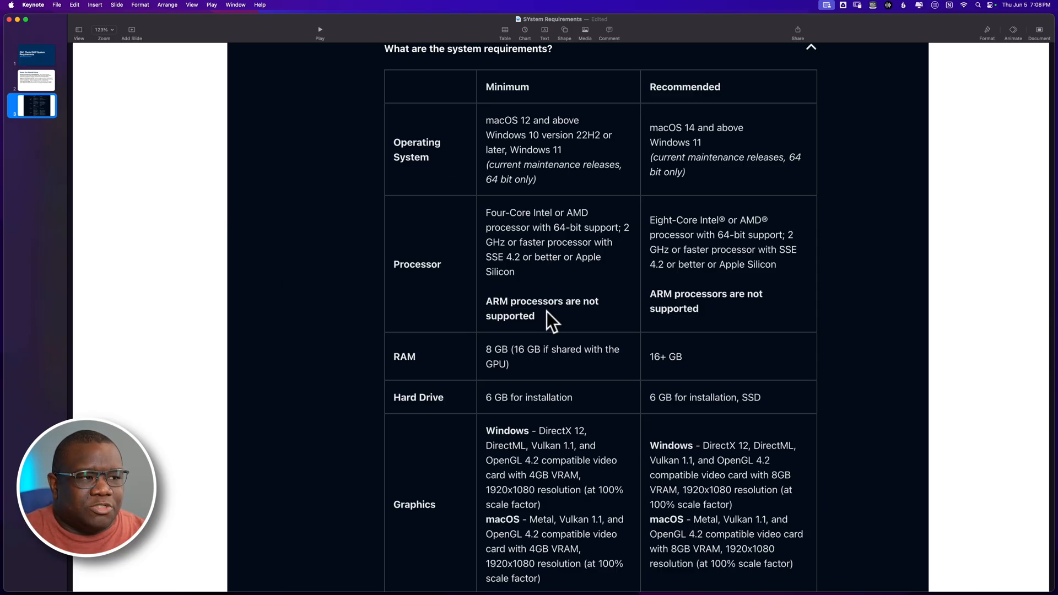
mouse_move(543, 205)
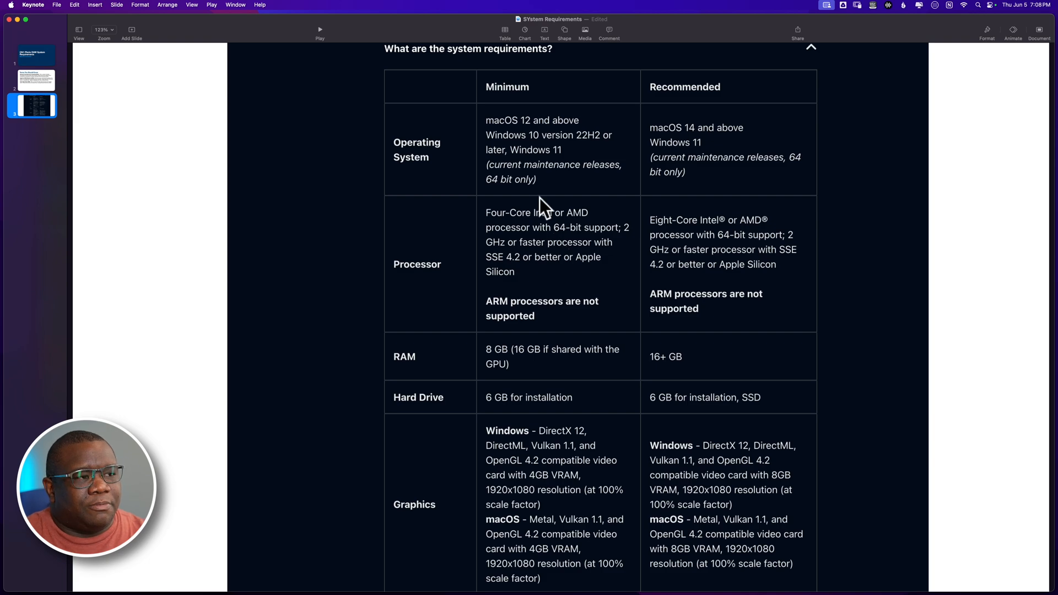
mouse_move(539, 160)
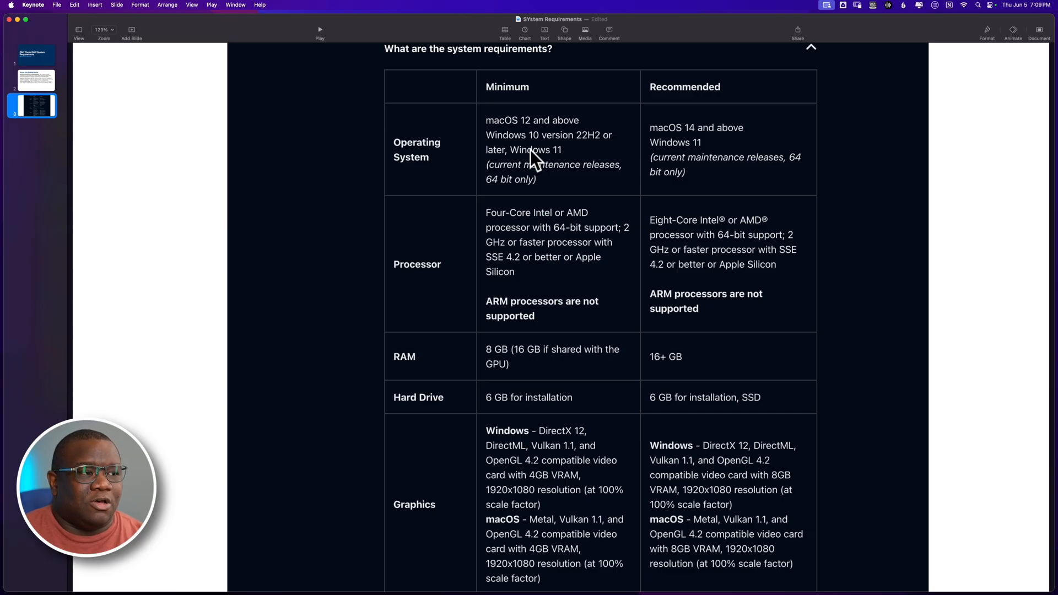
mouse_move(533, 205)
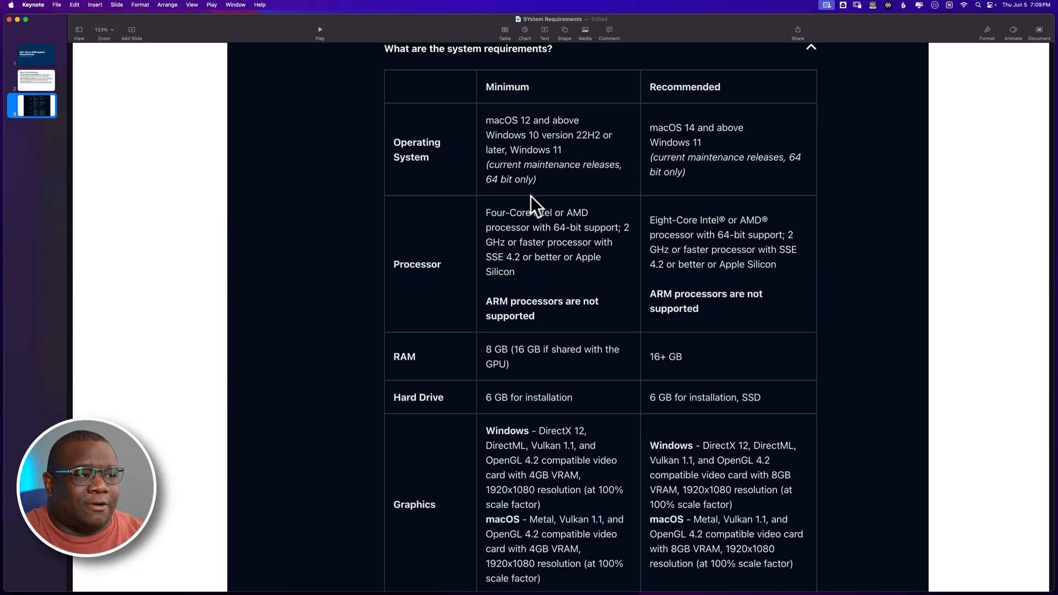
mouse_move(534, 156)
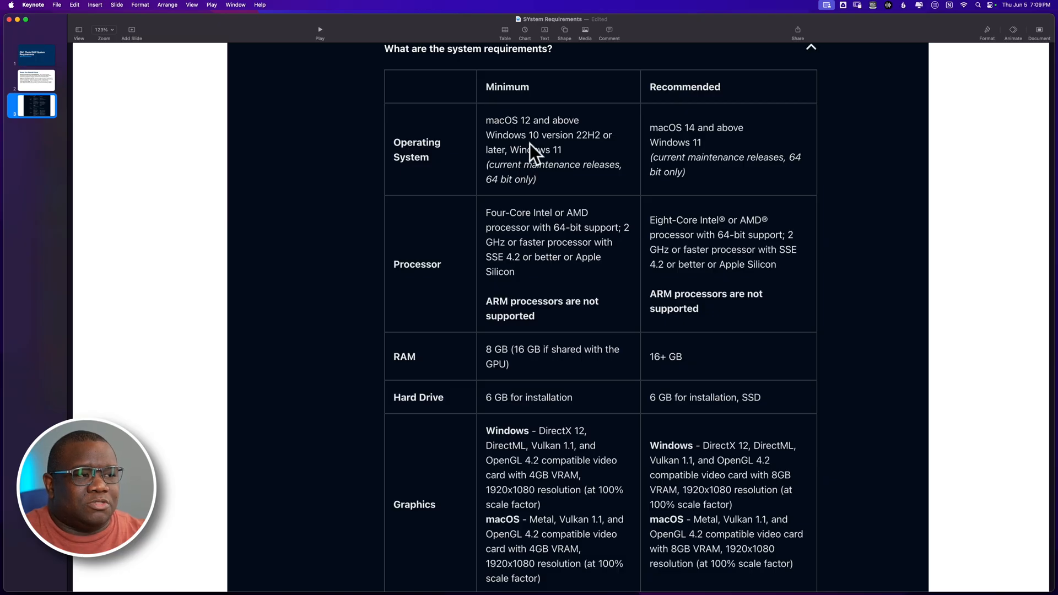
mouse_move(548, 182)
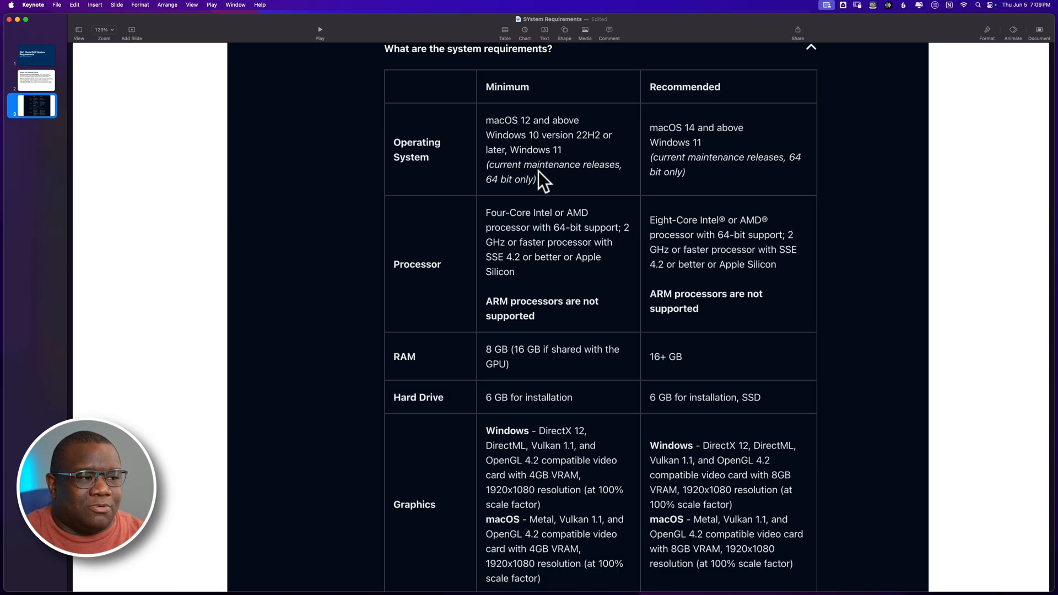
mouse_move(546, 225)
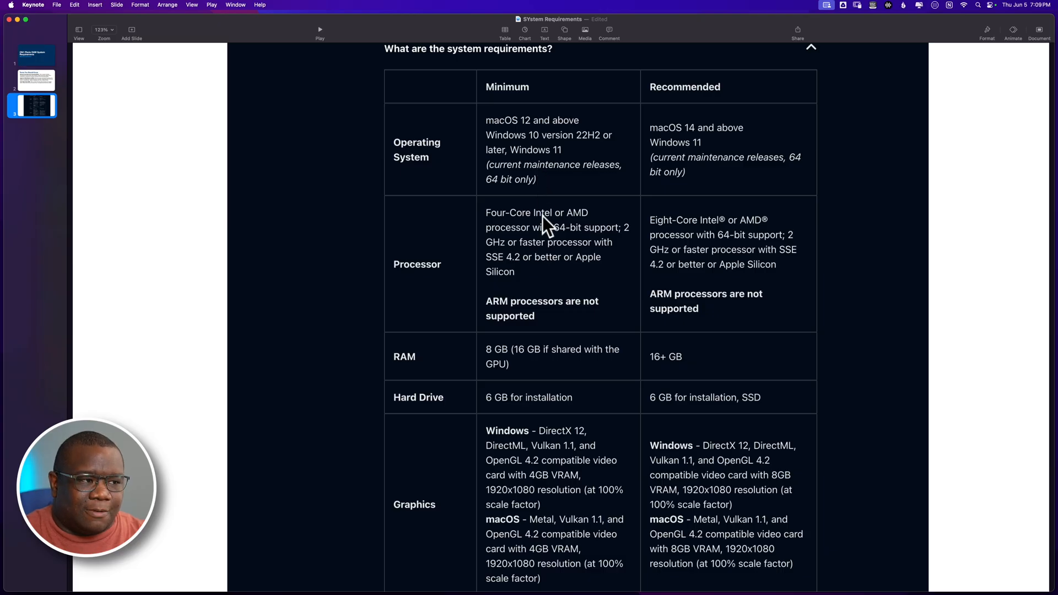
mouse_move(522, 254)
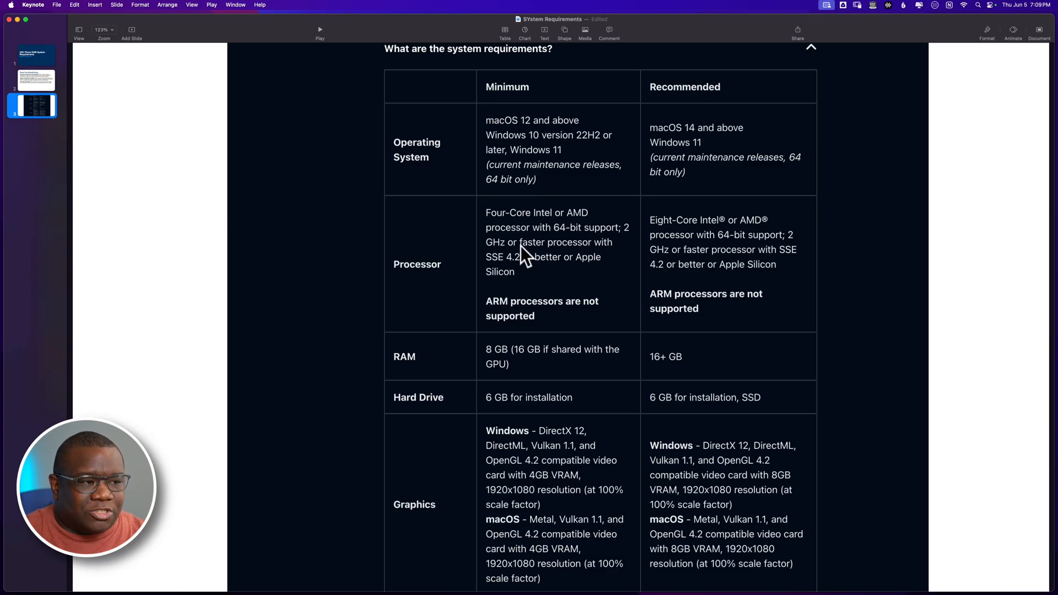
mouse_move(553, 332)
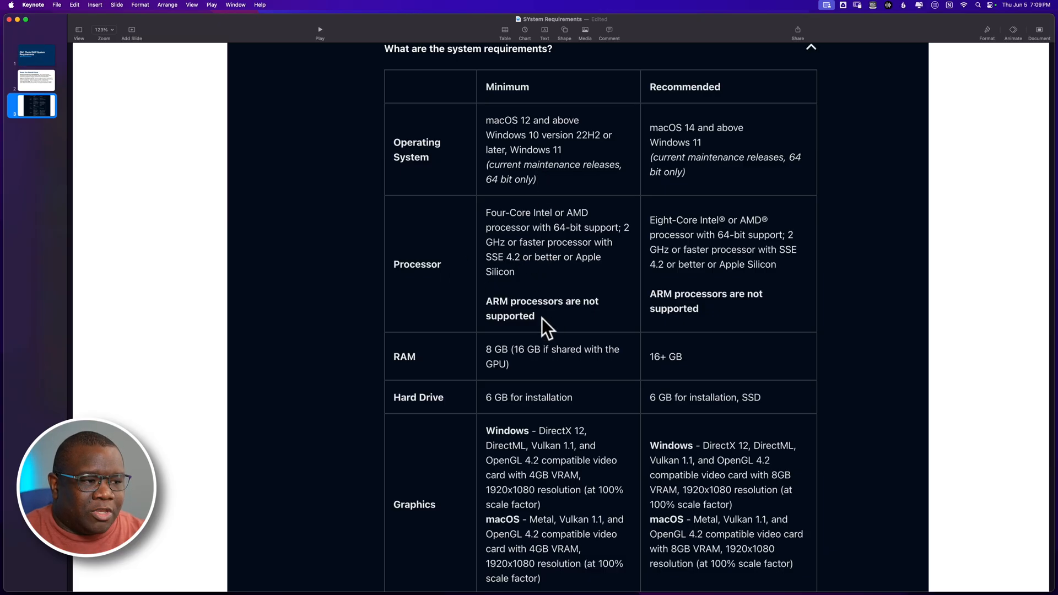
mouse_move(575, 330)
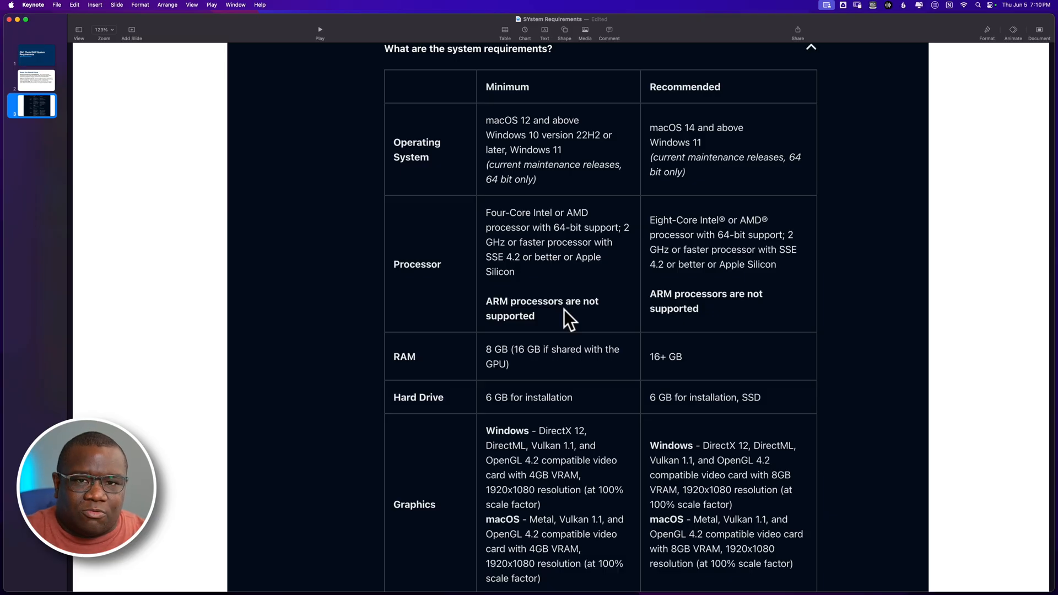
mouse_move(564, 322)
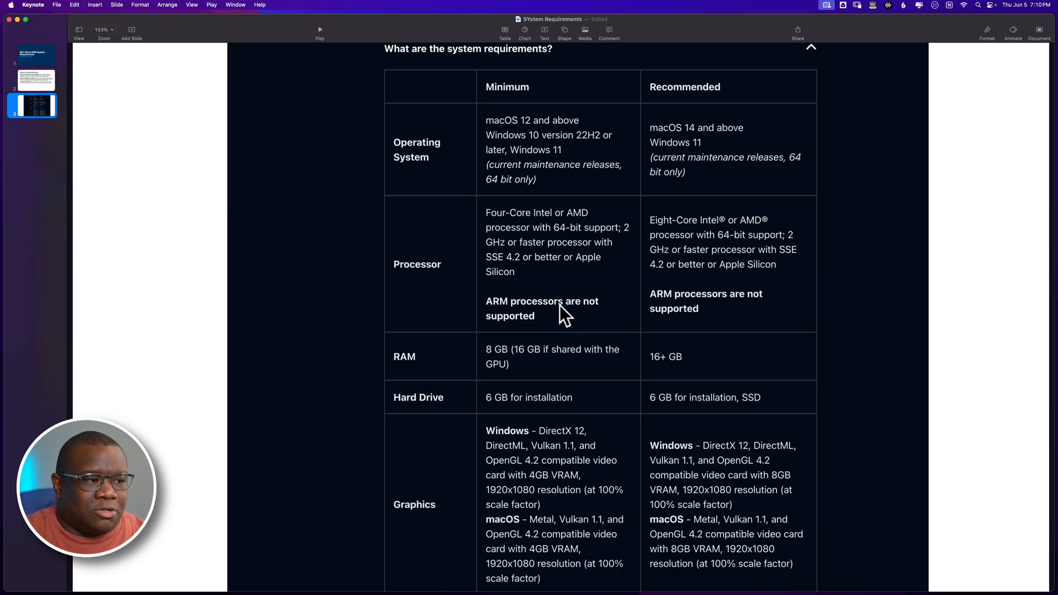
mouse_move(539, 278)
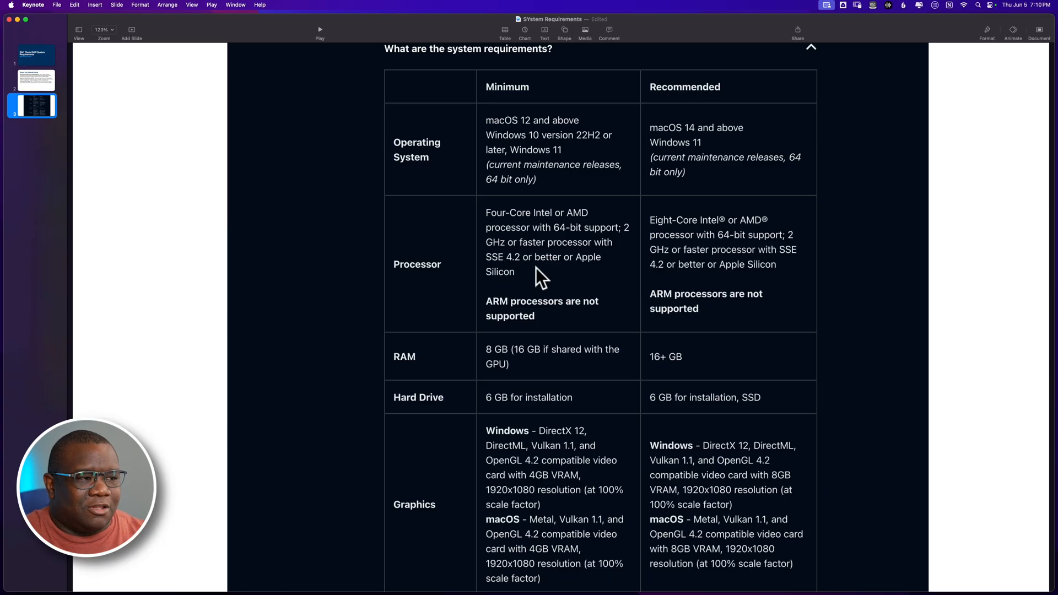
mouse_move(508, 267)
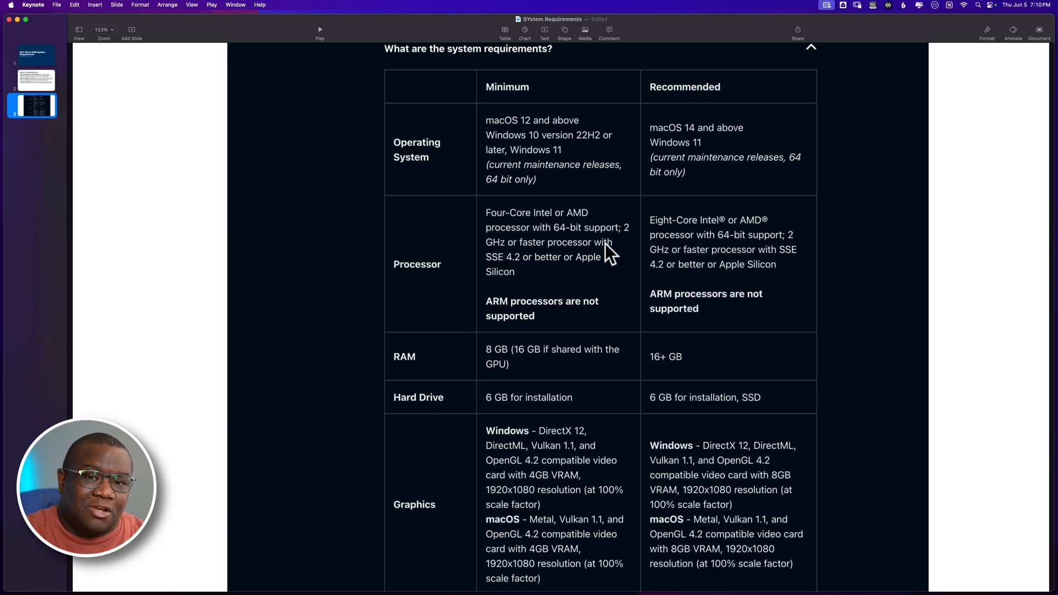
mouse_move(634, 261)
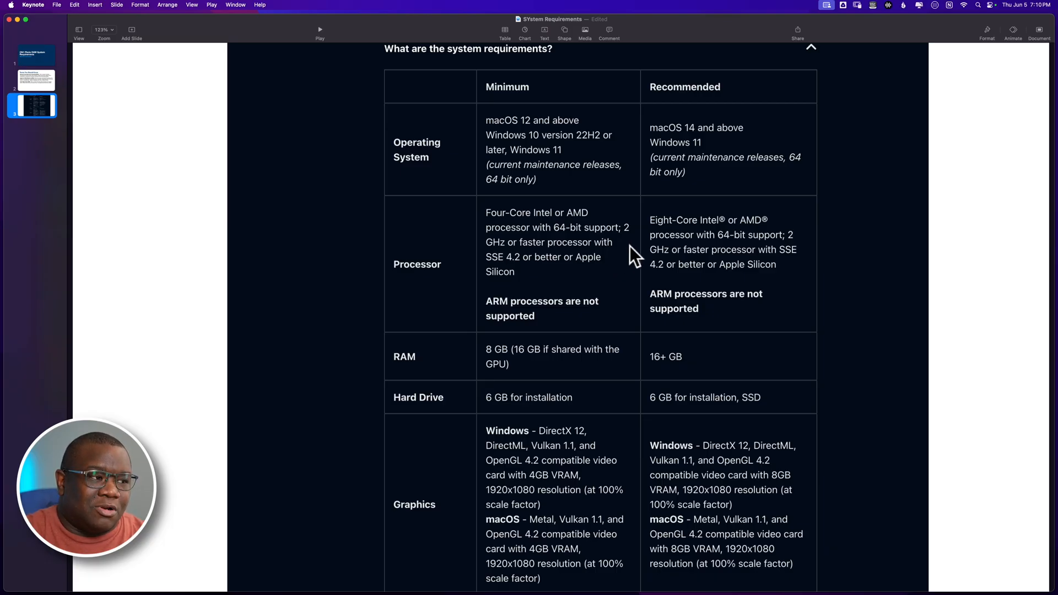
mouse_move(520, 281)
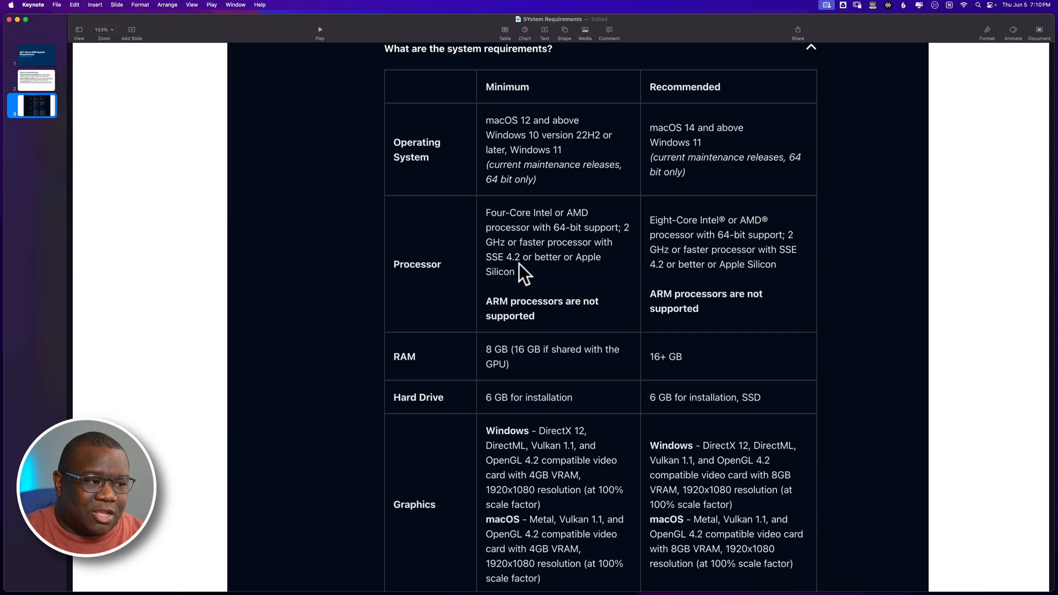
mouse_move(550, 290)
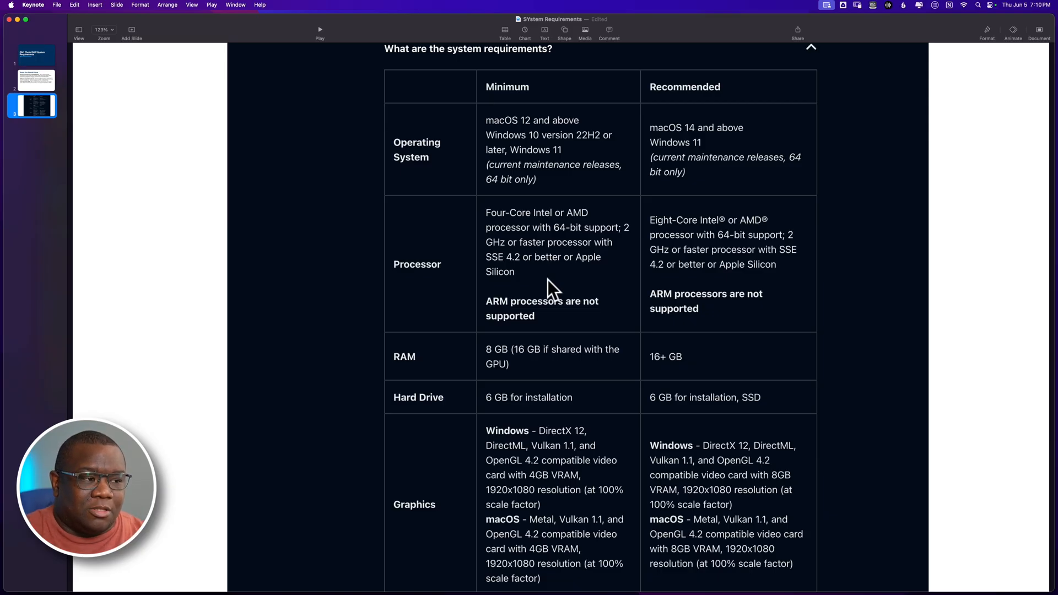
mouse_move(532, 295)
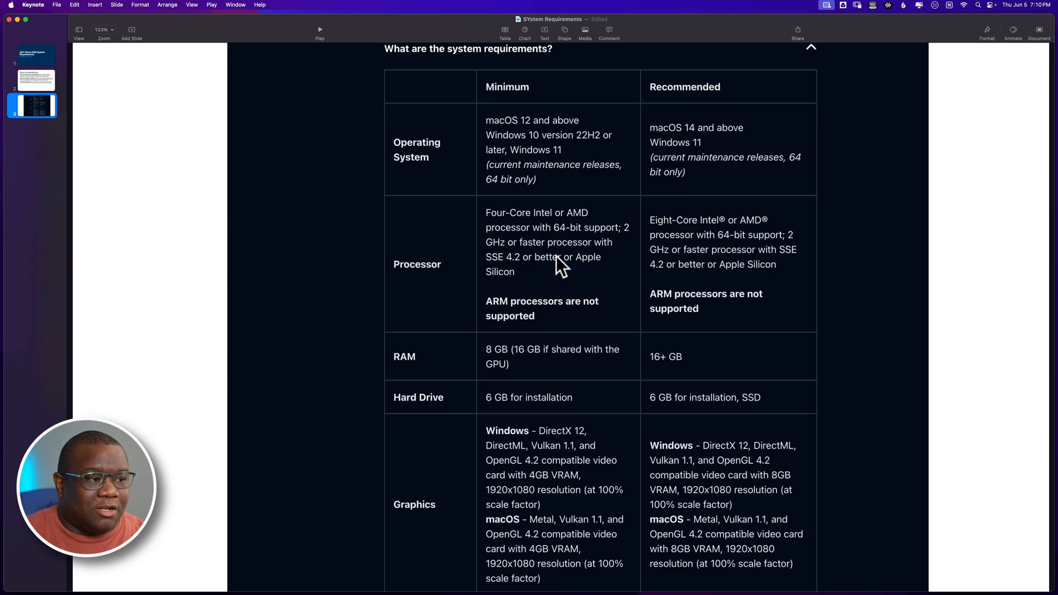
mouse_move(508, 281)
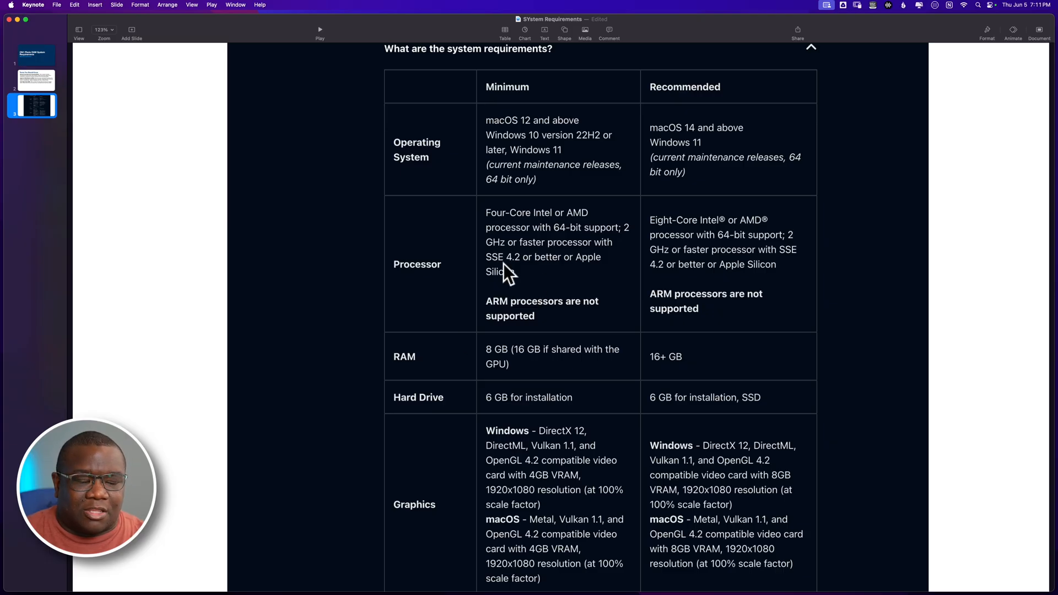
mouse_move(541, 371)
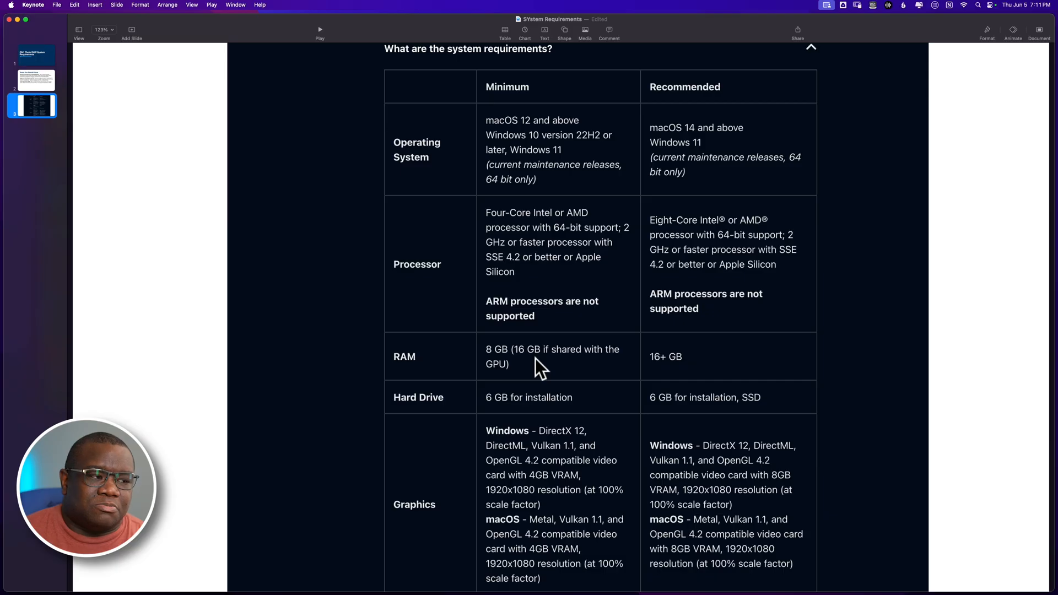
mouse_move(525, 411)
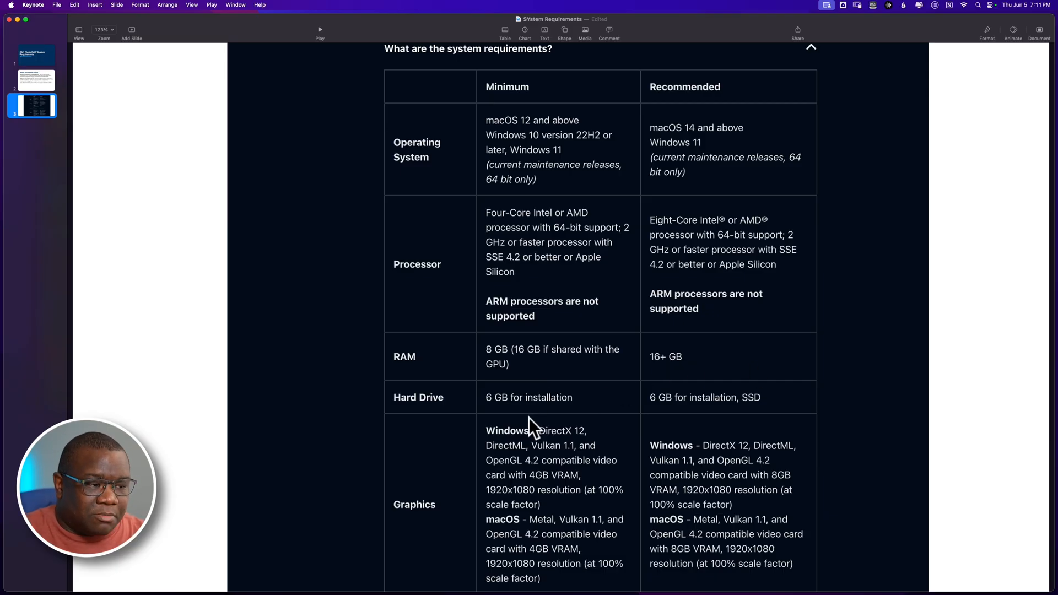
mouse_move(561, 445)
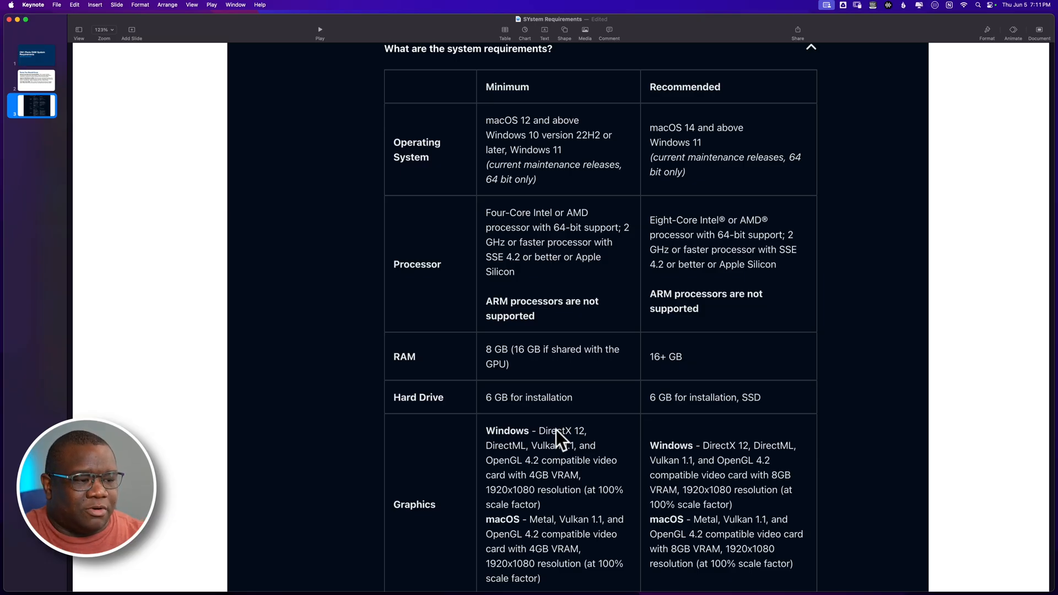
mouse_move(612, 541)
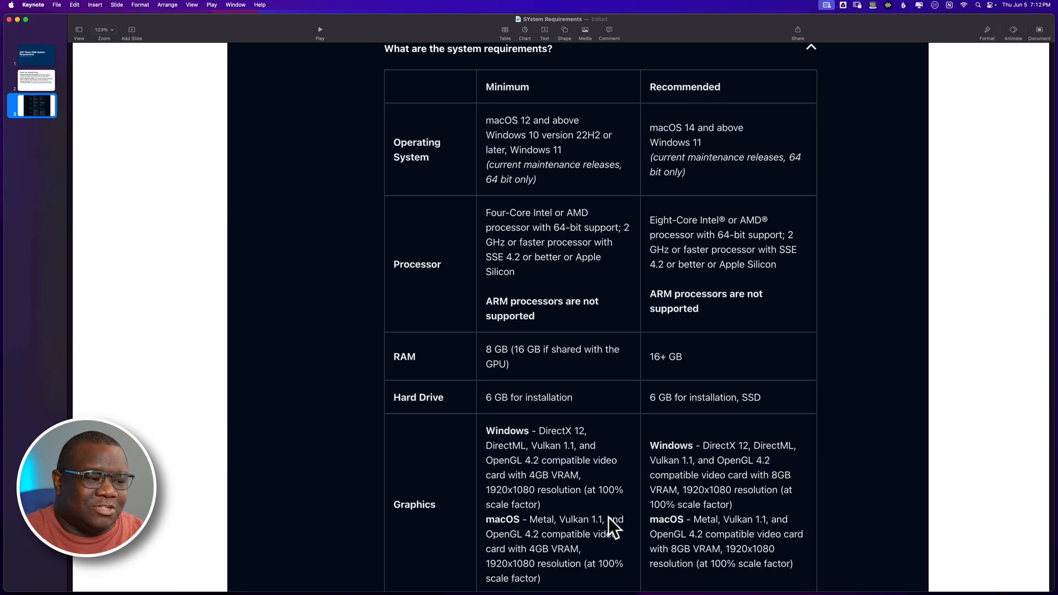
mouse_move(563, 515)
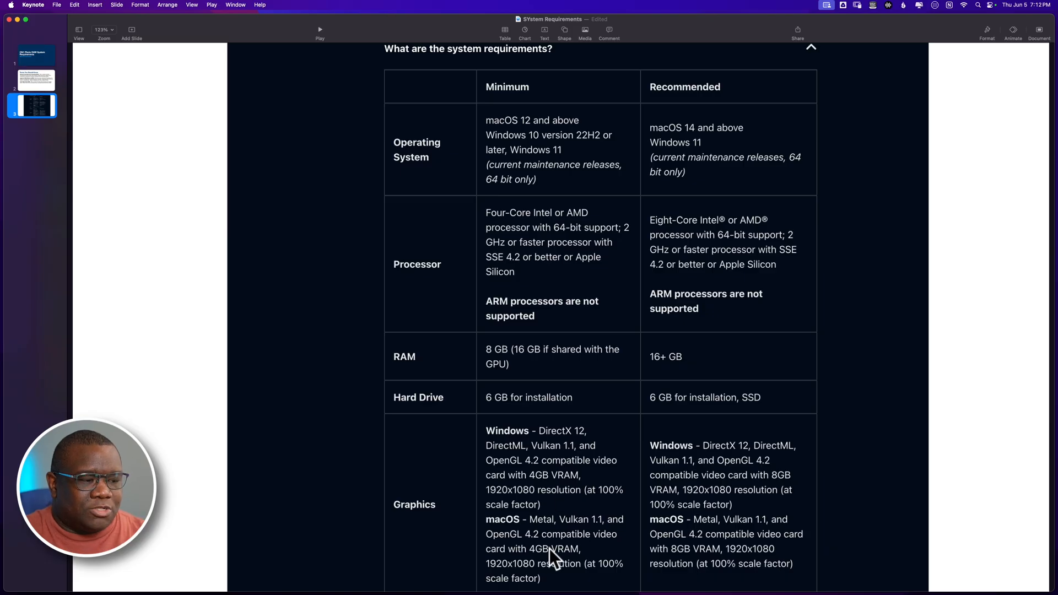
mouse_move(550, 500)
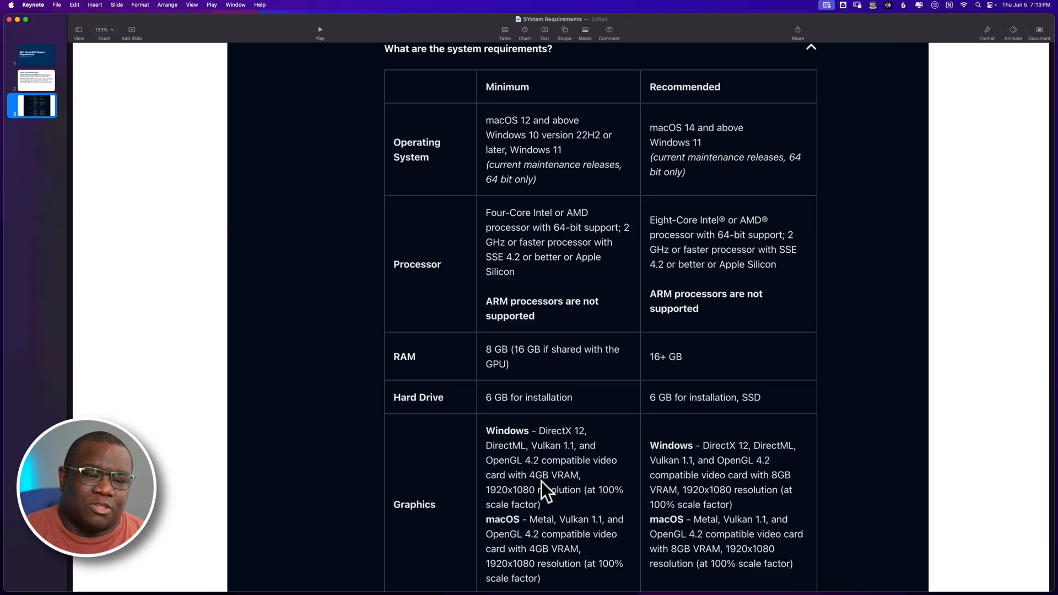
mouse_move(611, 517)
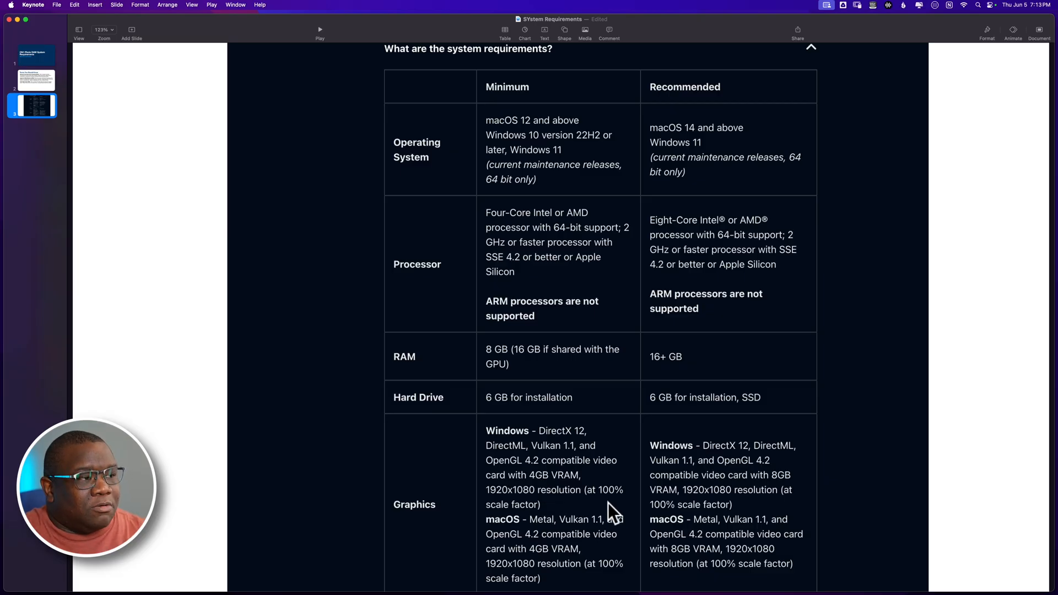
mouse_move(730, 191)
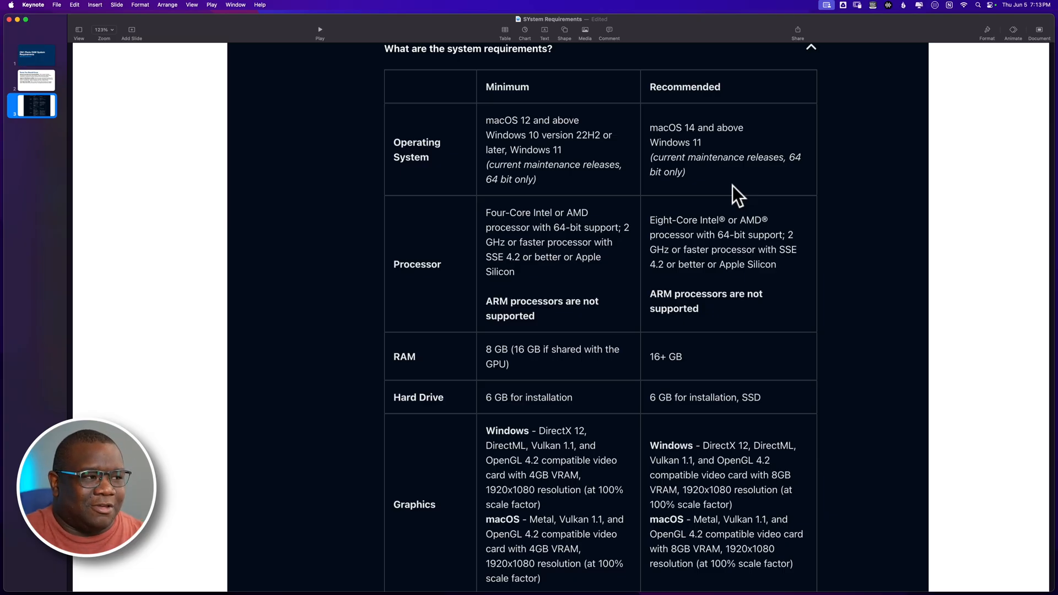
mouse_move(710, 570)
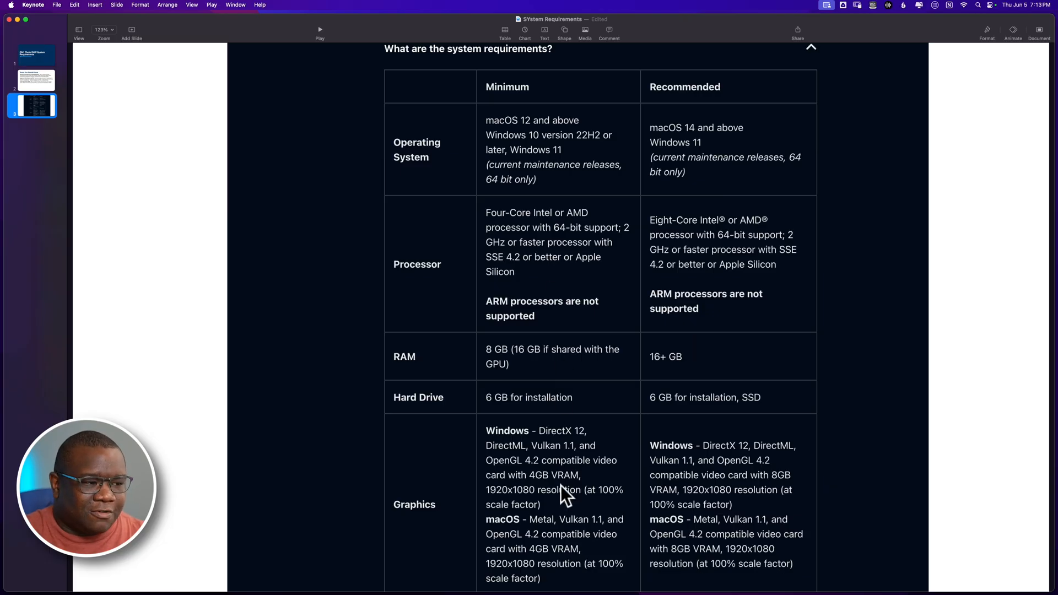
mouse_move(687, 511)
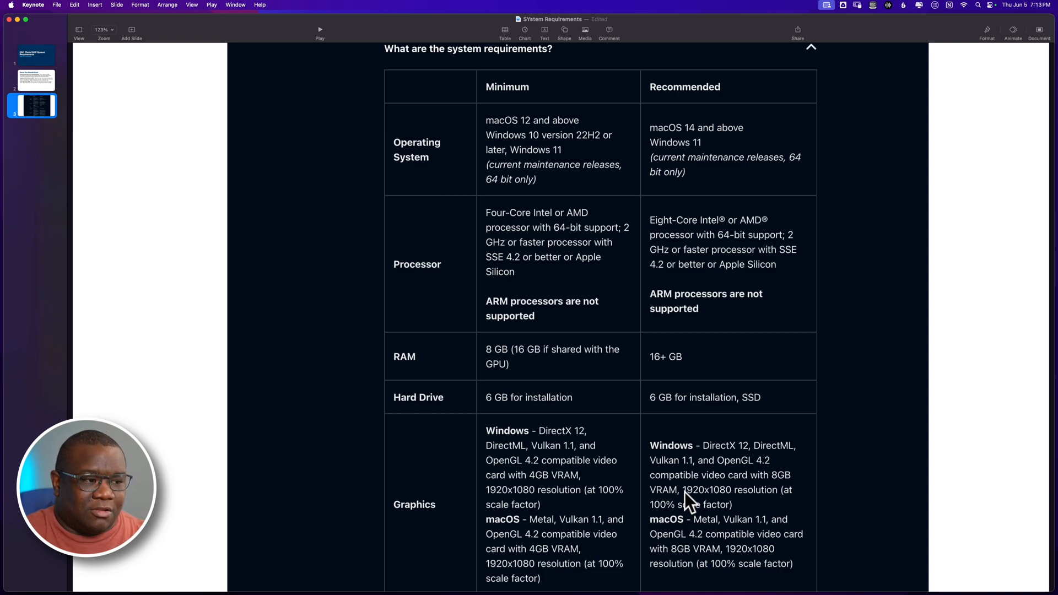
mouse_move(579, 470)
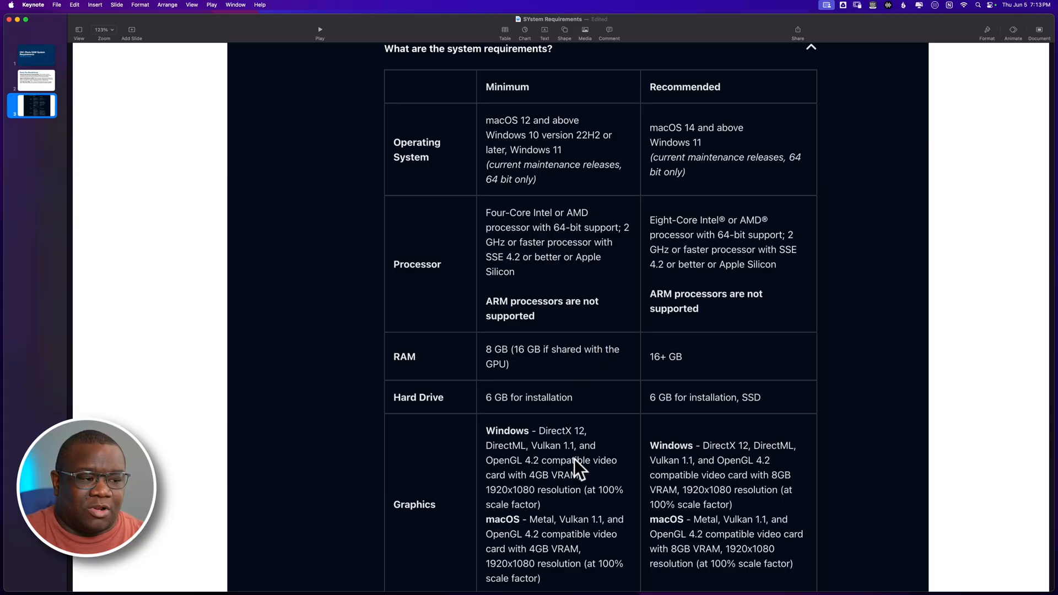
mouse_move(536, 378)
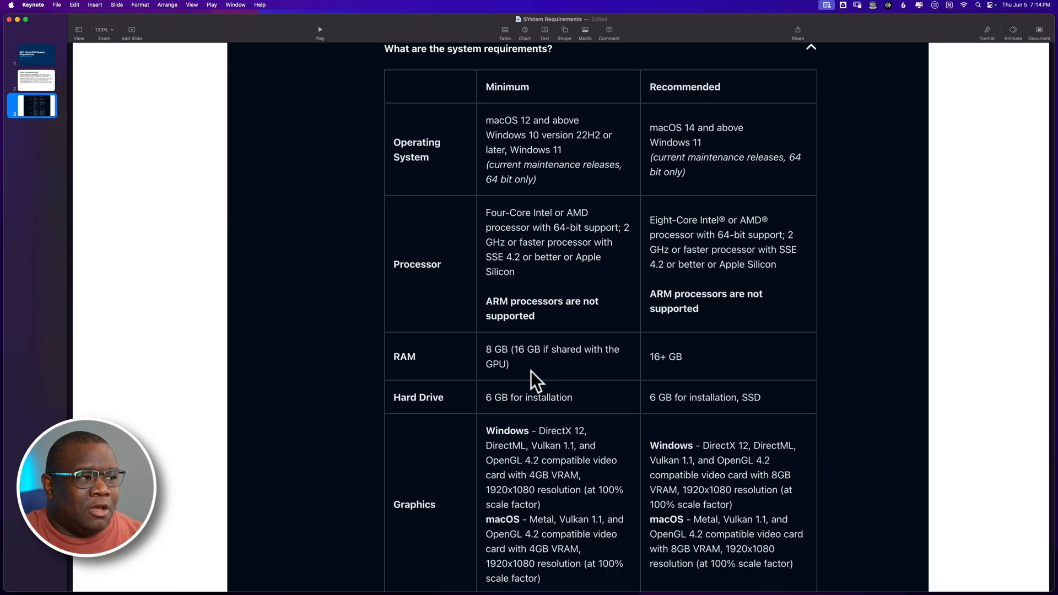
mouse_move(688, 150)
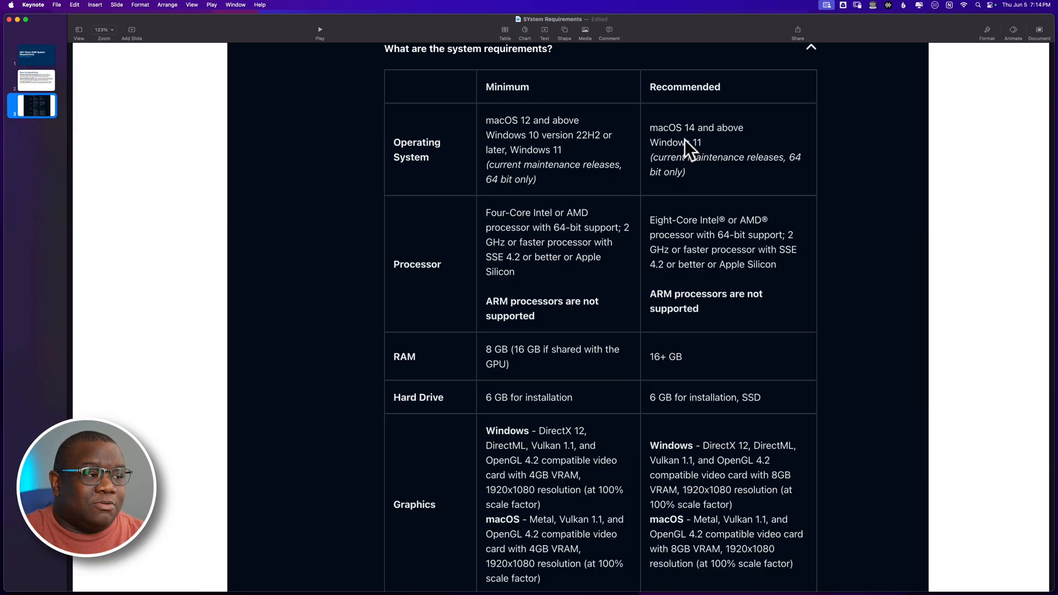
mouse_move(689, 285)
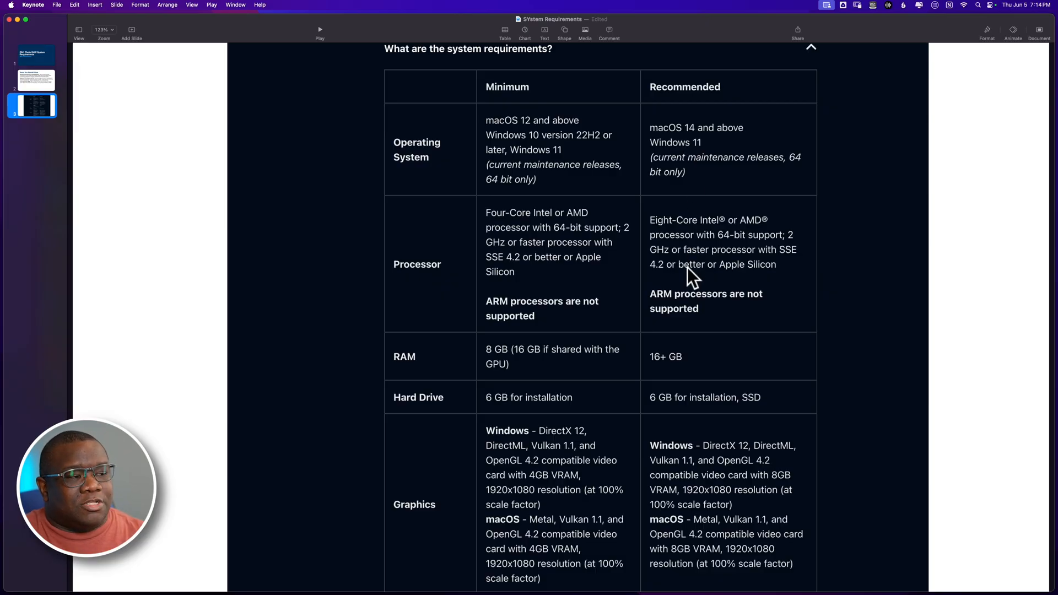